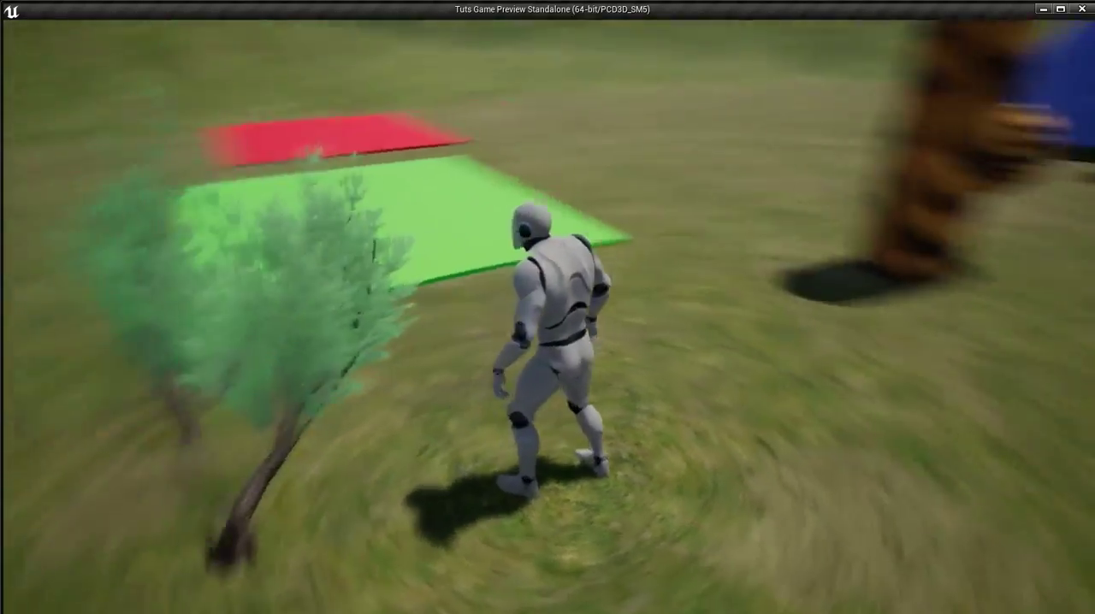
# Stop the play preview and apply the bark06 material's camera depth fade changes.
pyautogui.press('Escape')
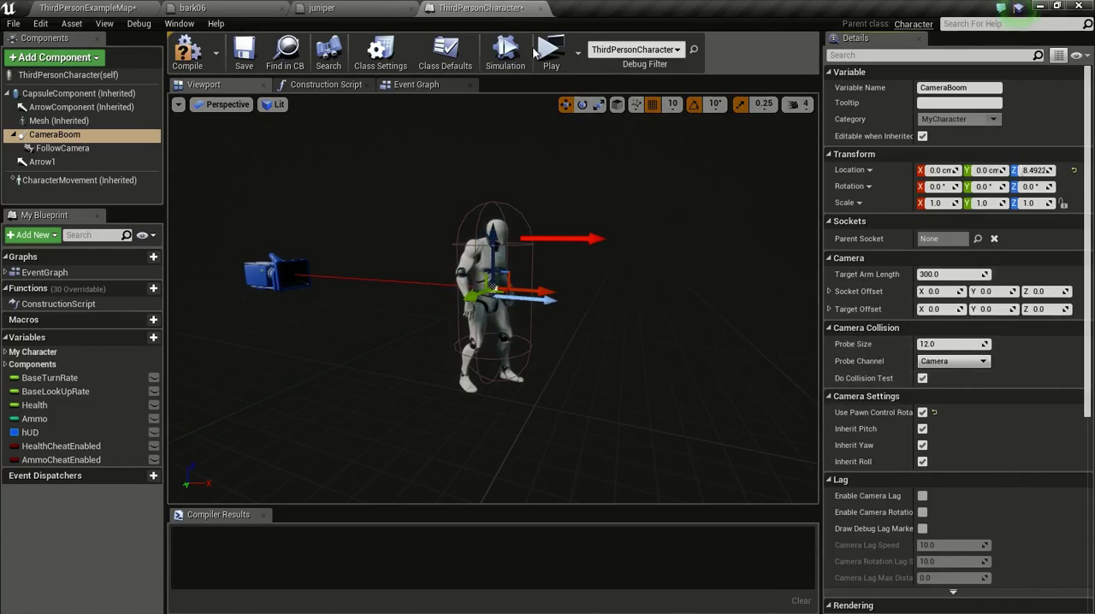
pyautogui.click(341, 7)
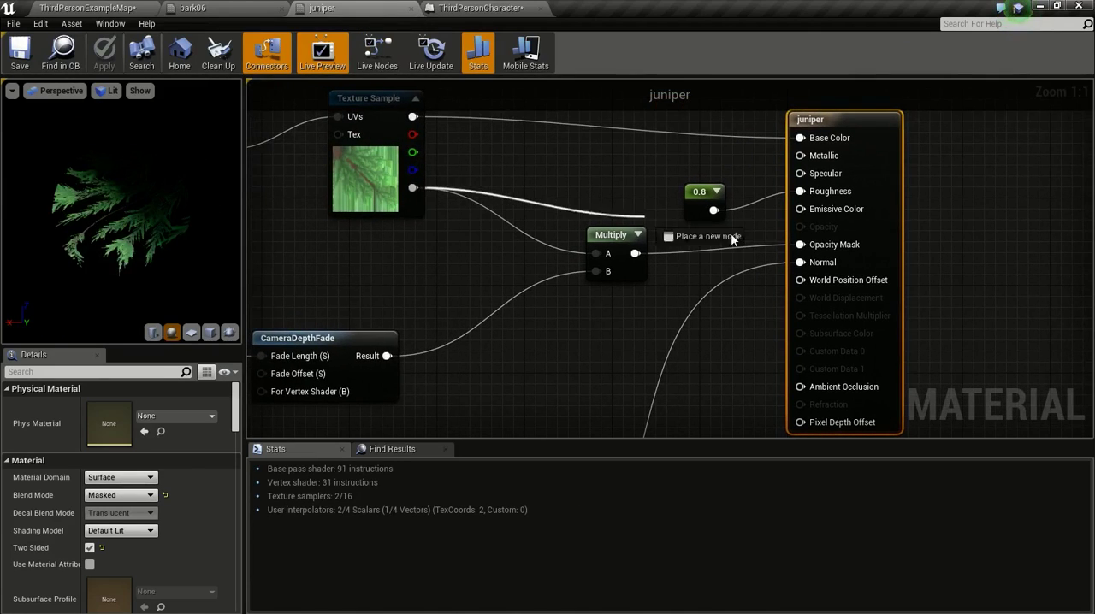
pyautogui.click(190, 7)
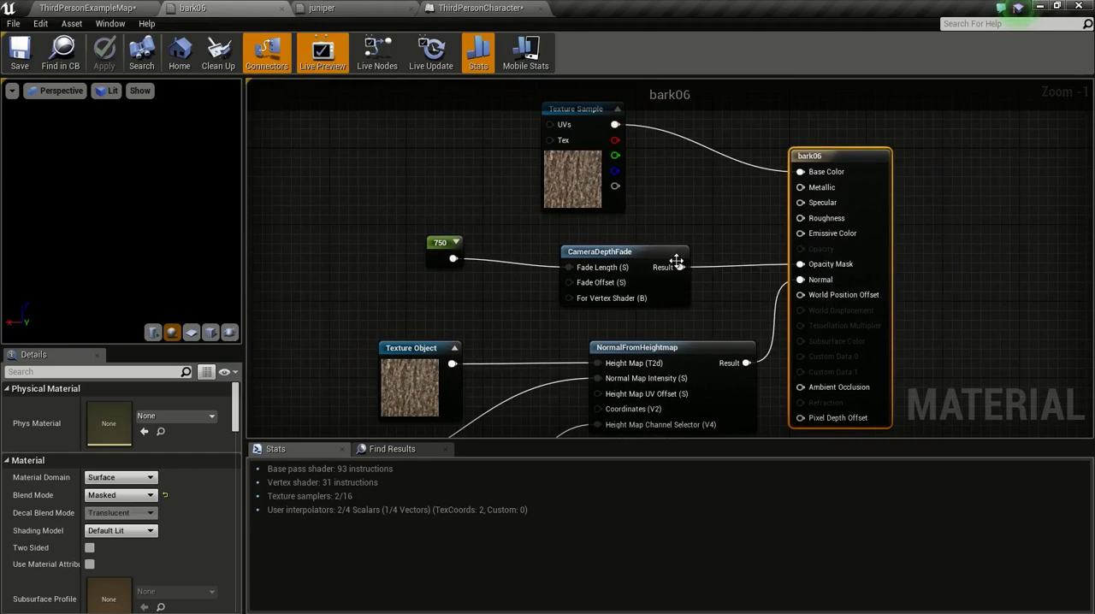
pyautogui.click(105, 48)
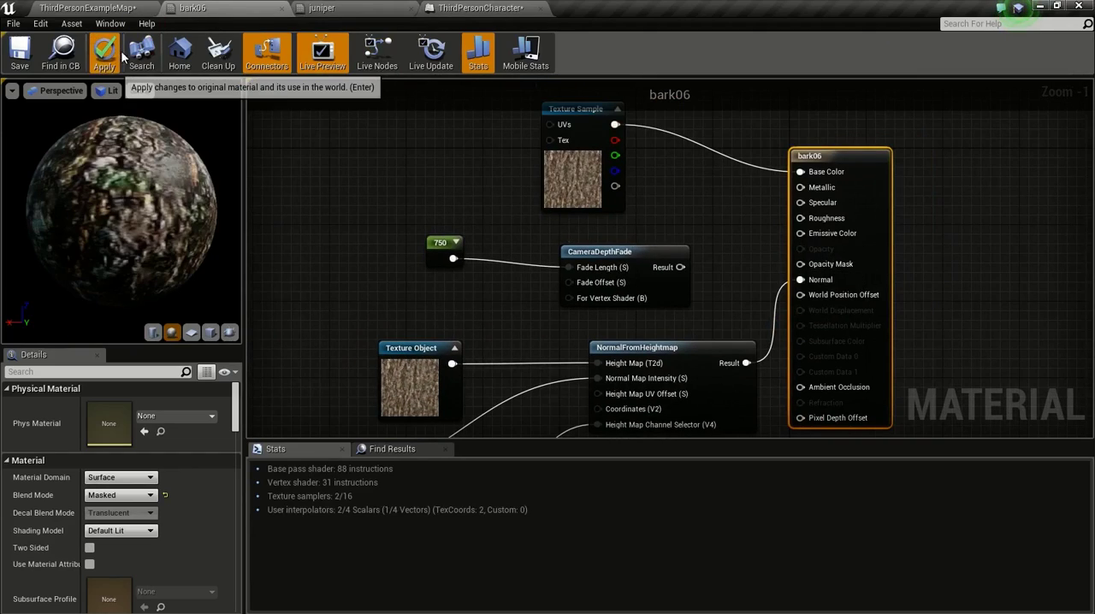
# Apply the juniper material changes and return to the level editor.
pyautogui.click(332, 8)
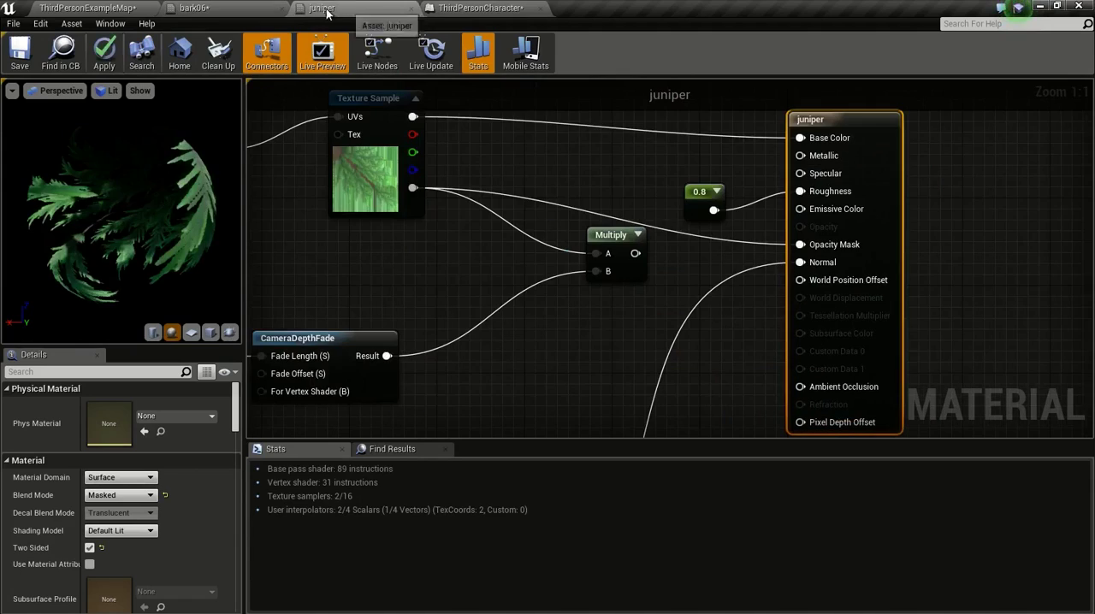
pyautogui.click(102, 52)
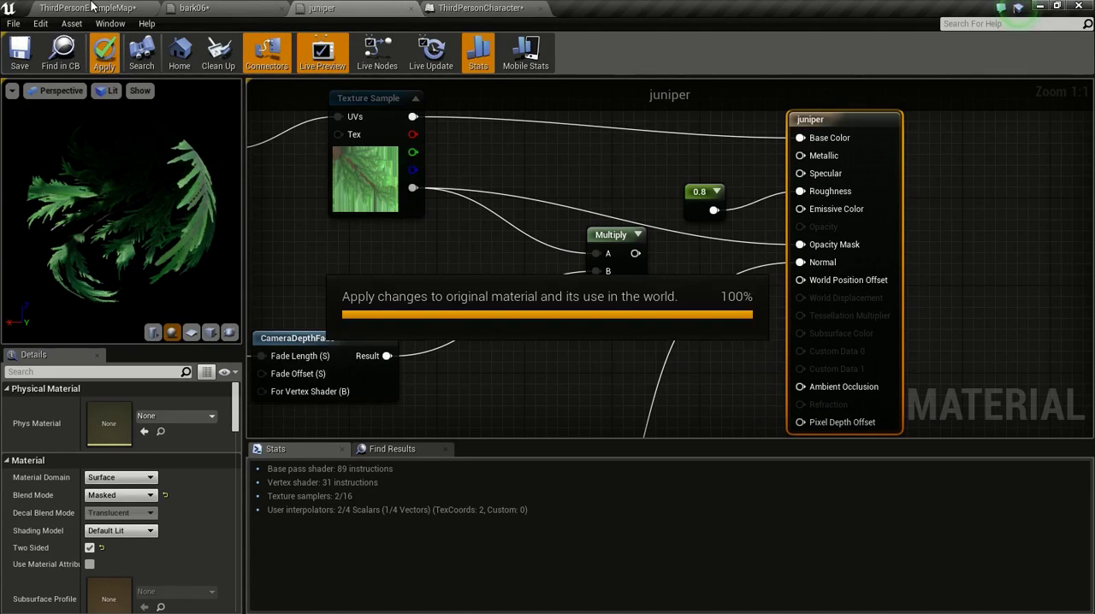
pyautogui.click(450, 7)
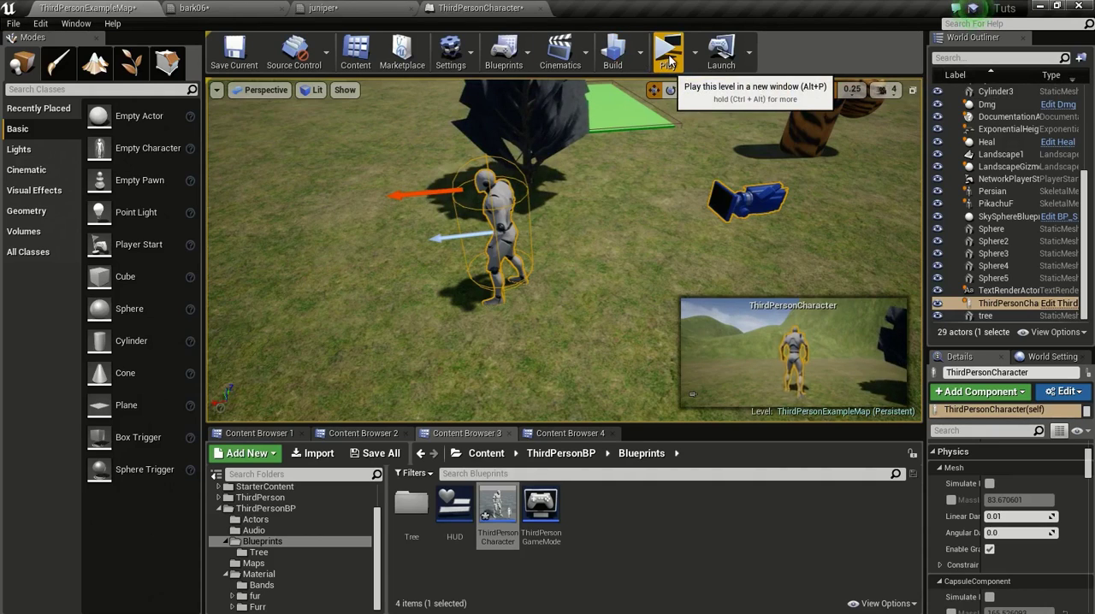
# Launch the level in a new play window to test the camera.
pyautogui.click(666, 45)
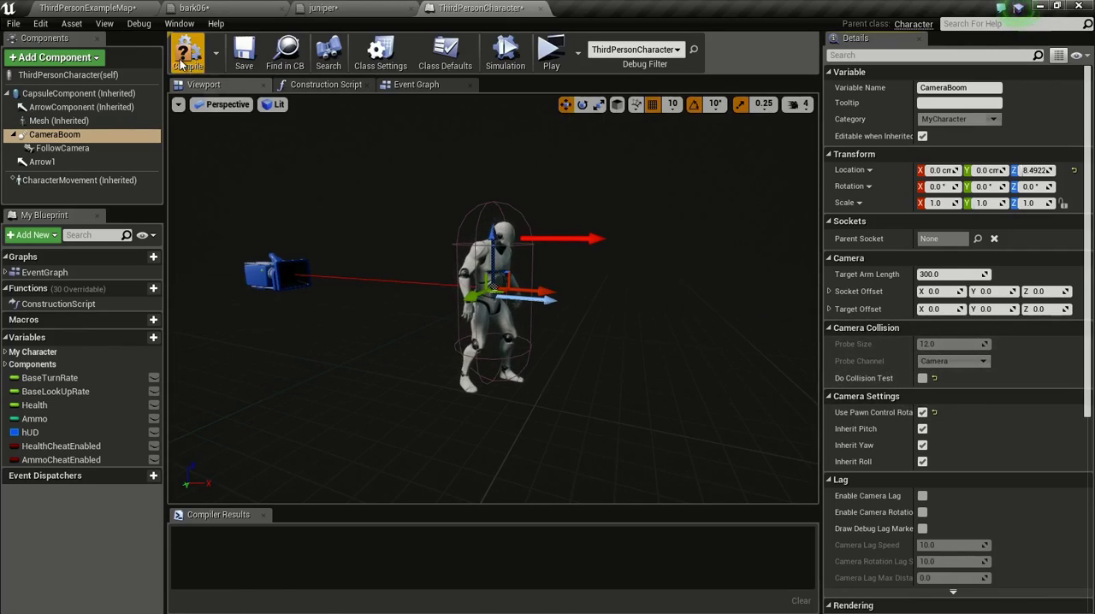
# Compile the ThirdPersonCharacter blueprint and return to the level editor.
pyautogui.click(188, 51)
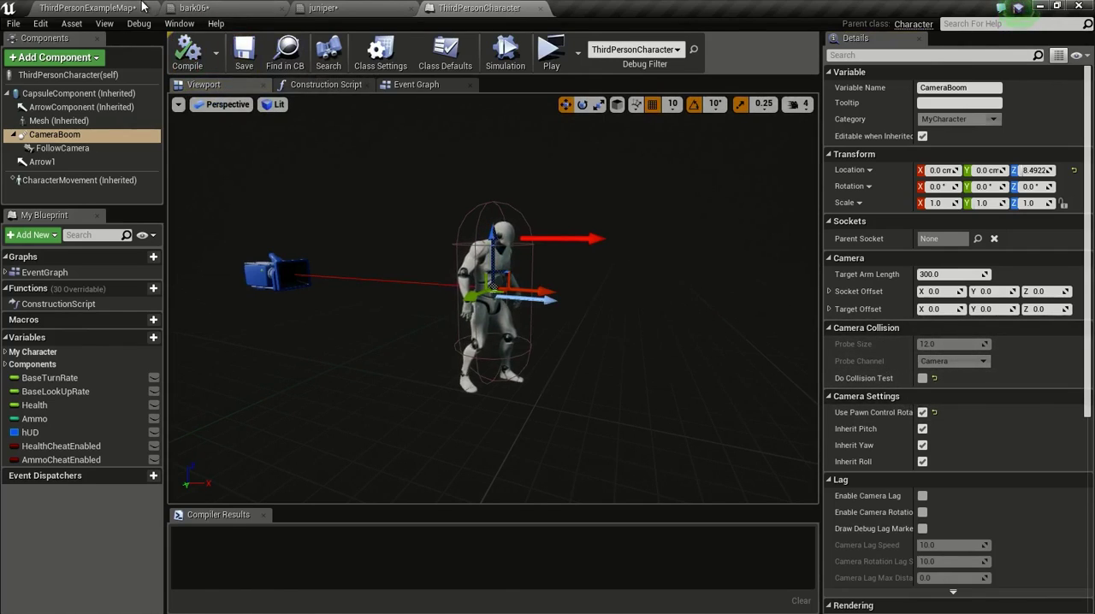
pyautogui.click(547, 65)
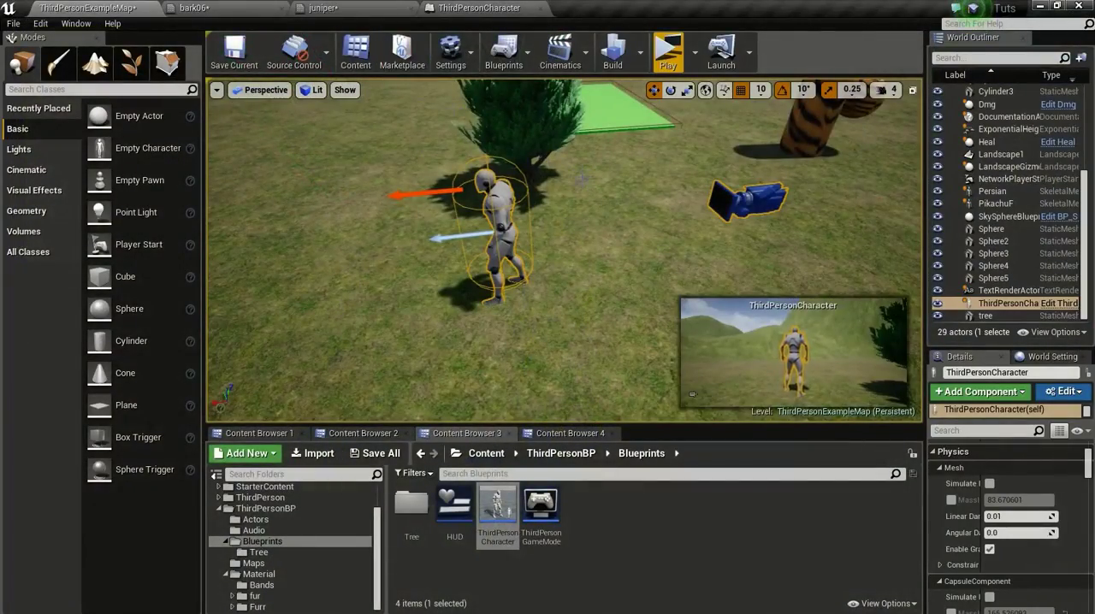
# Bring up the juniper material graph for editing.
pyautogui.click(319, 9)
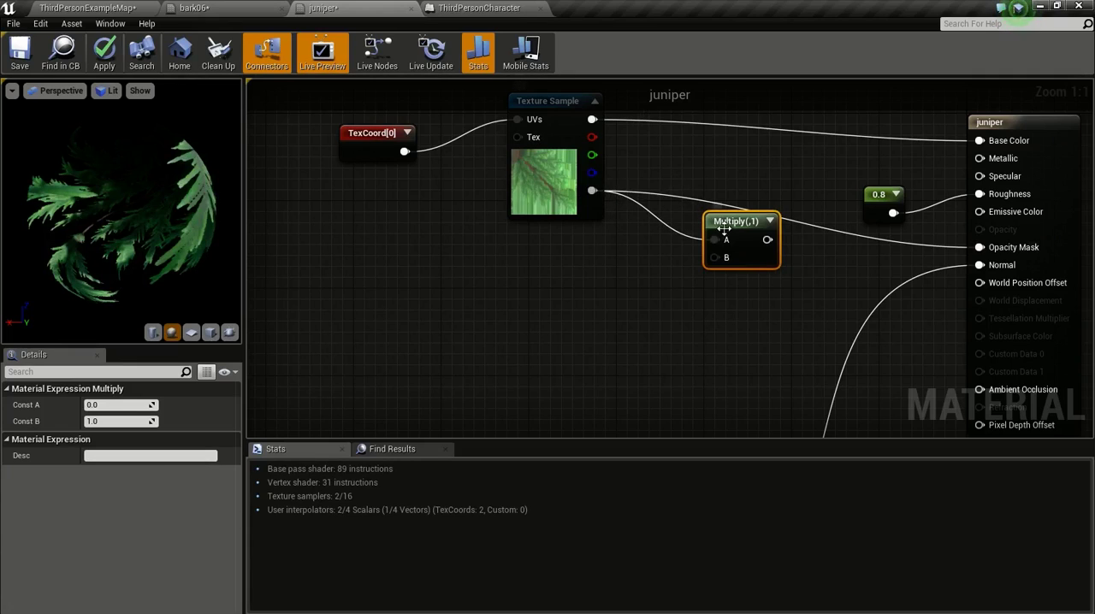
pyautogui.moveTo(744, 256)
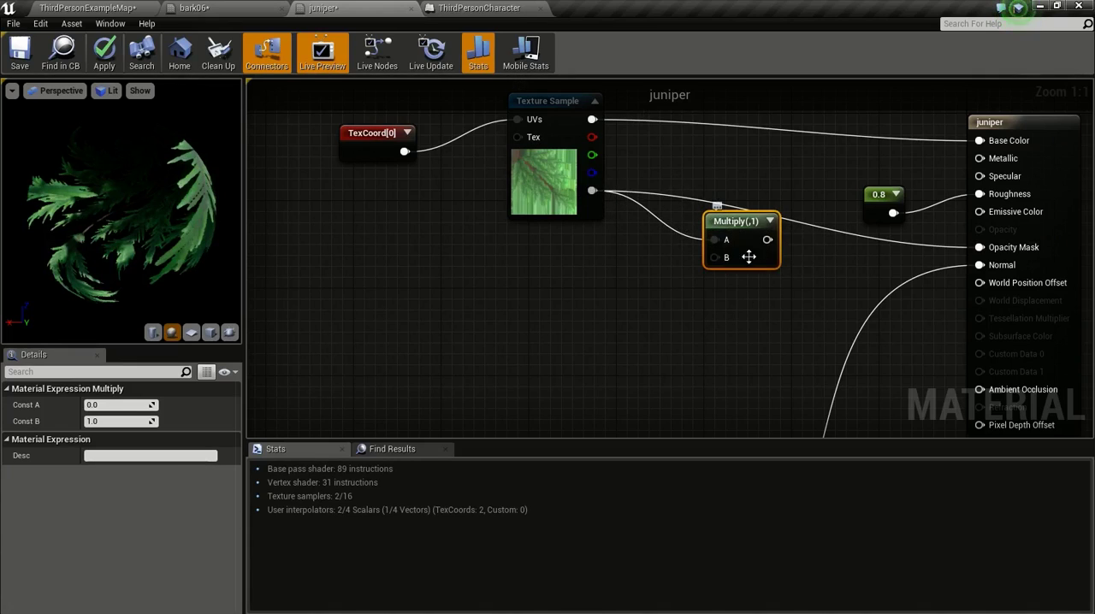
pyautogui.moveTo(766, 240); pyautogui.dragTo(978, 247)
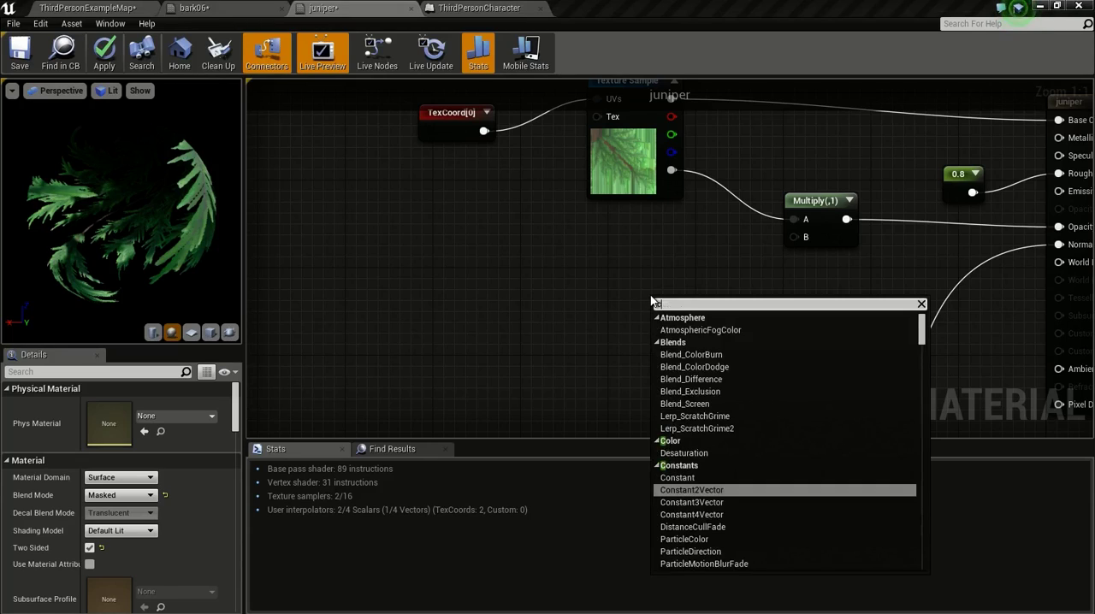
# Add a CameraDepthFade node to the juniper graph with a 750 Fade Length constant.
pyautogui.write('camera de')
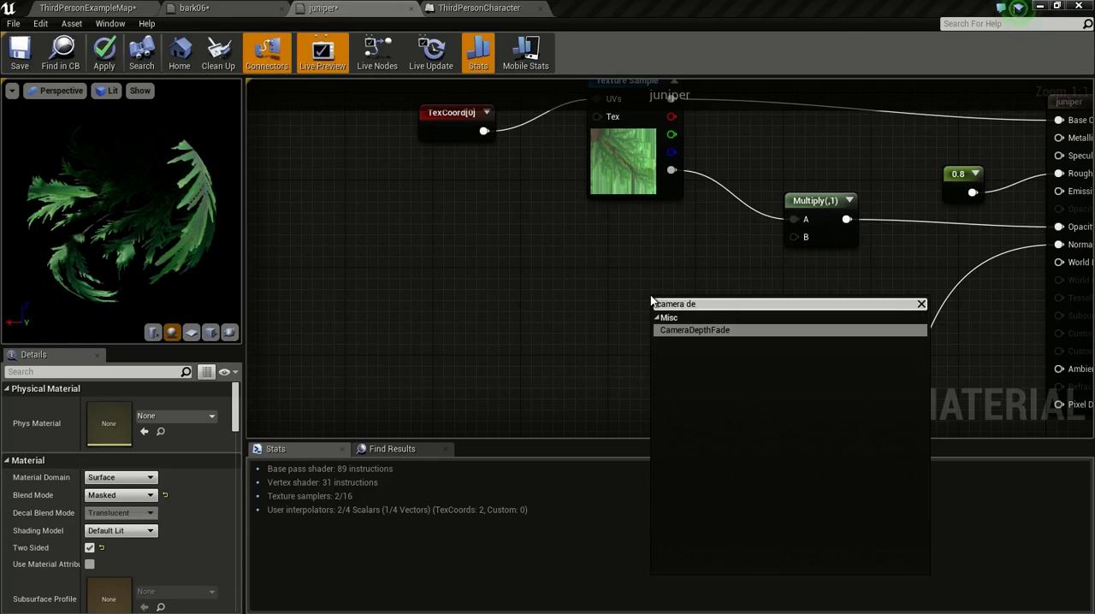
pyautogui.click(693, 330)
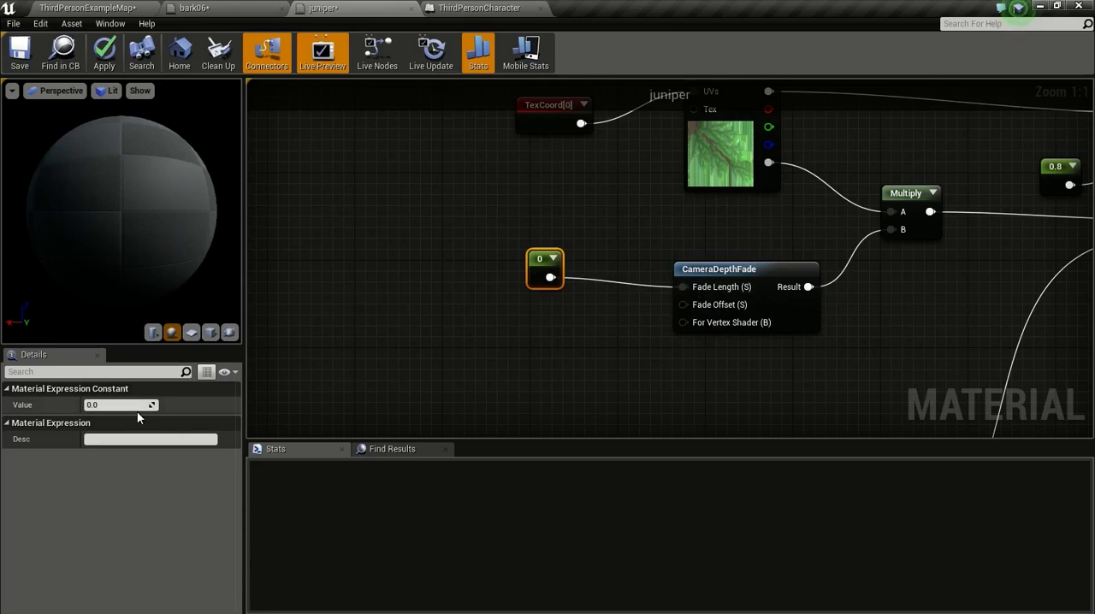
pyautogui.write('75')
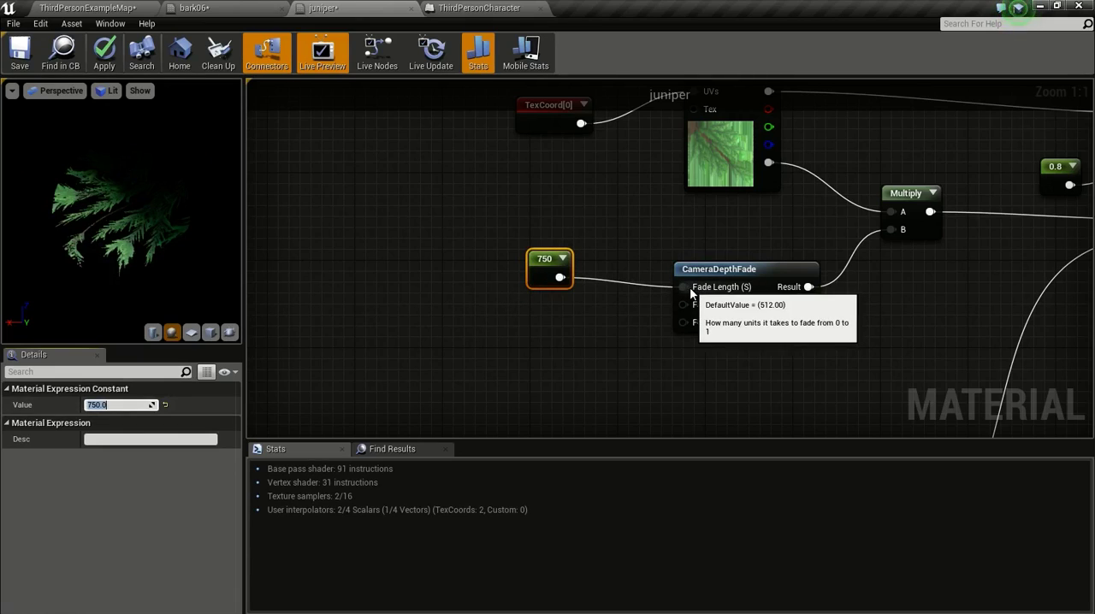
pyautogui.moveTo(626, 260)
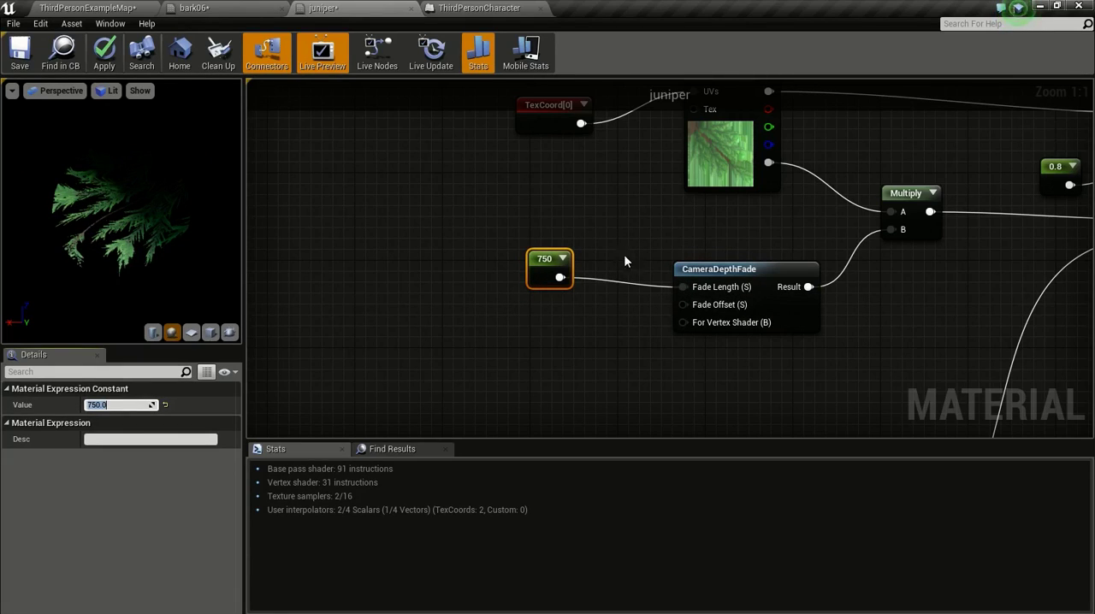
pyautogui.moveTo(658, 270)
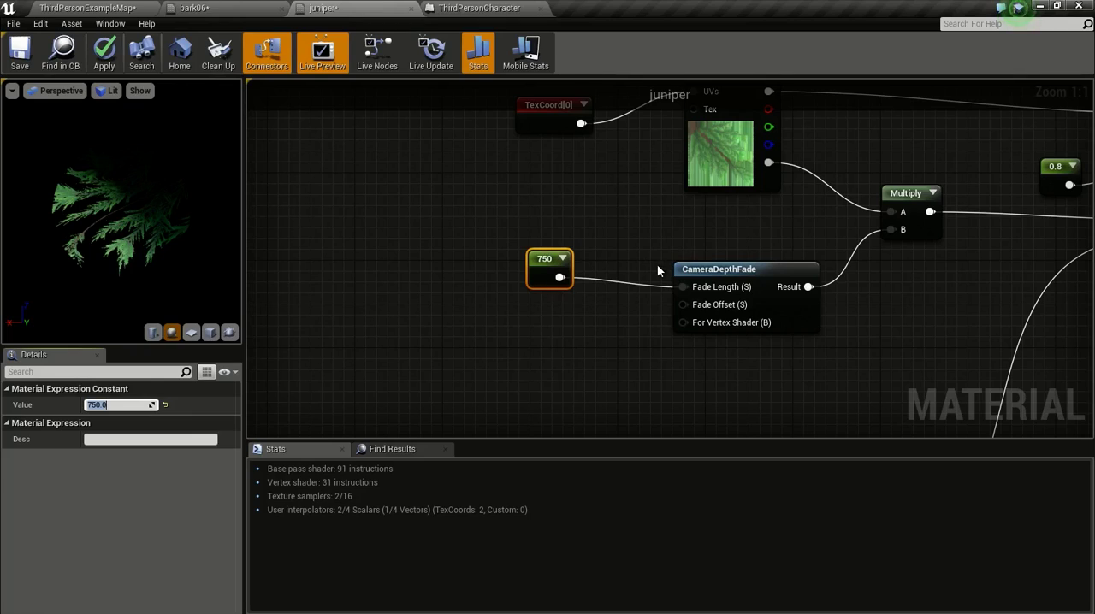
pyautogui.moveTo(578, 249)
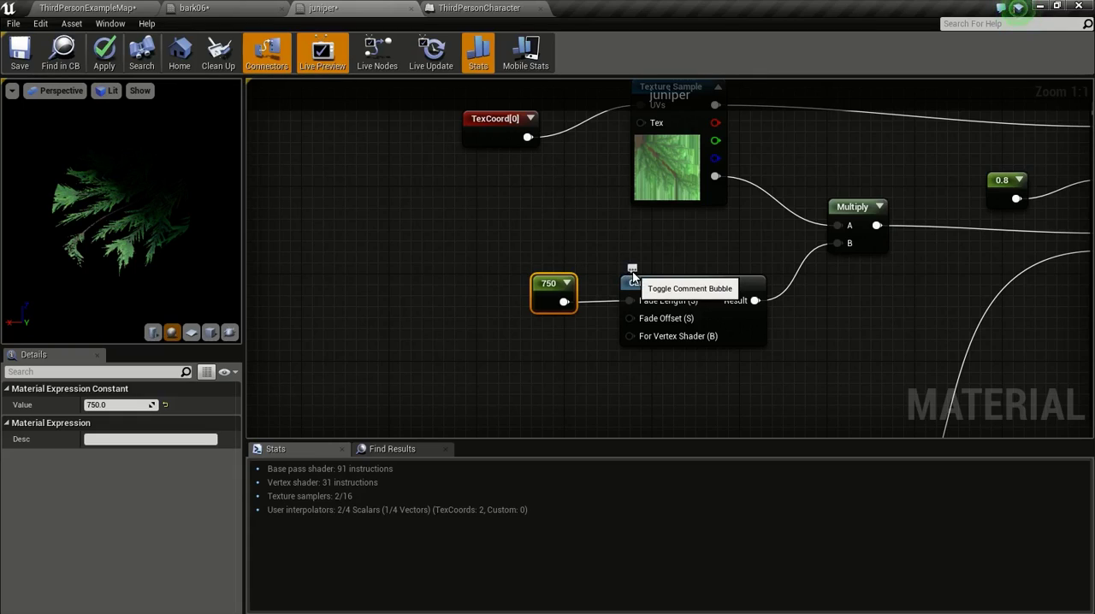
pyautogui.moveTo(735, 270)
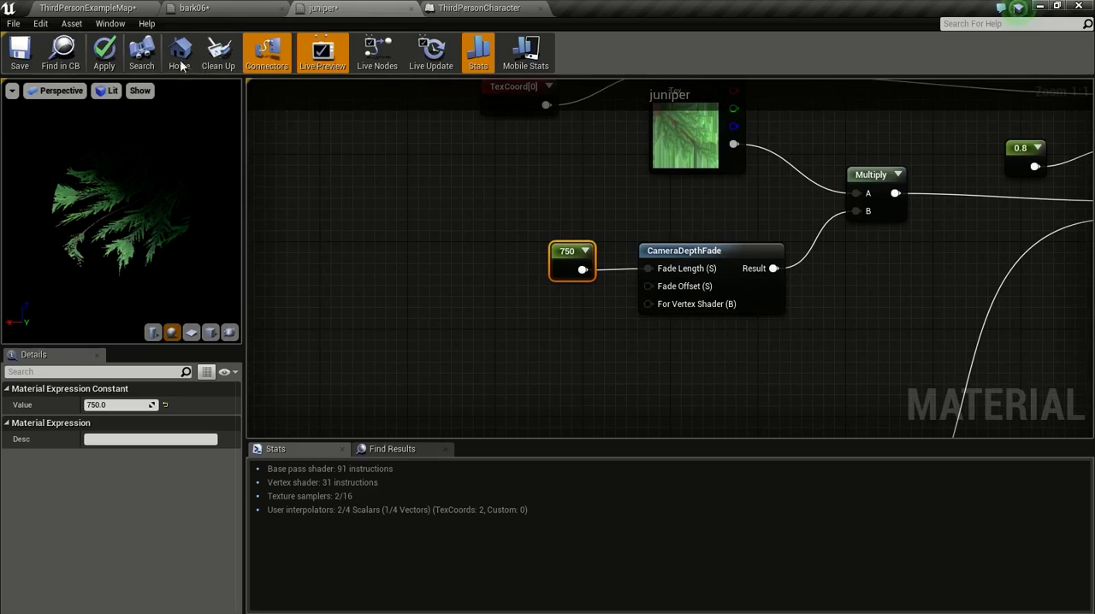
# Apply the juniper material changes and return to the level editor.
pyautogui.click(103, 51)
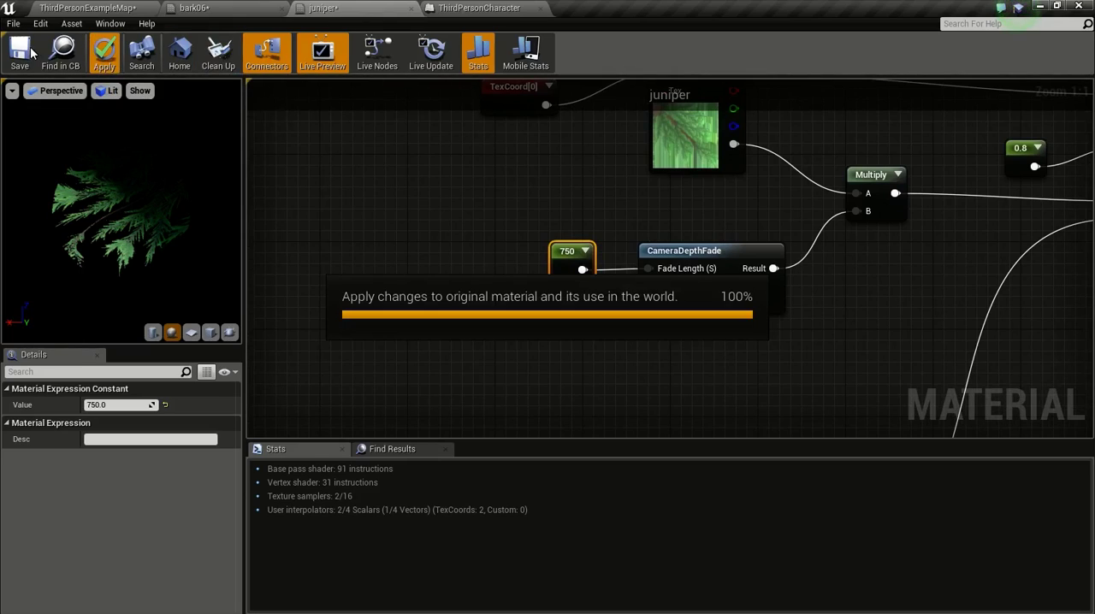
pyautogui.click(19, 47)
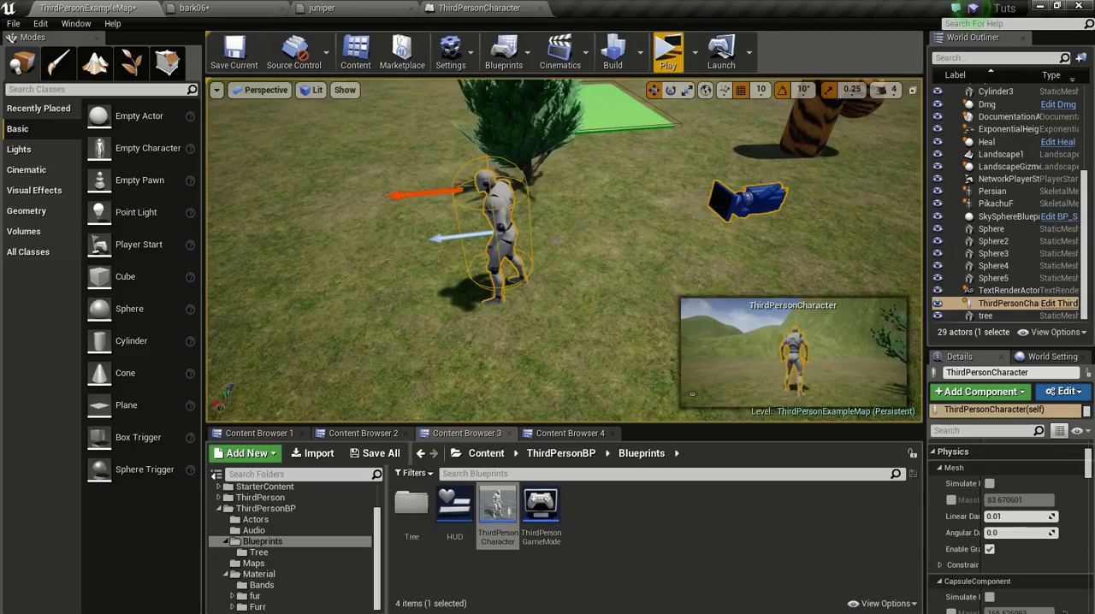
pyautogui.click(671, 48)
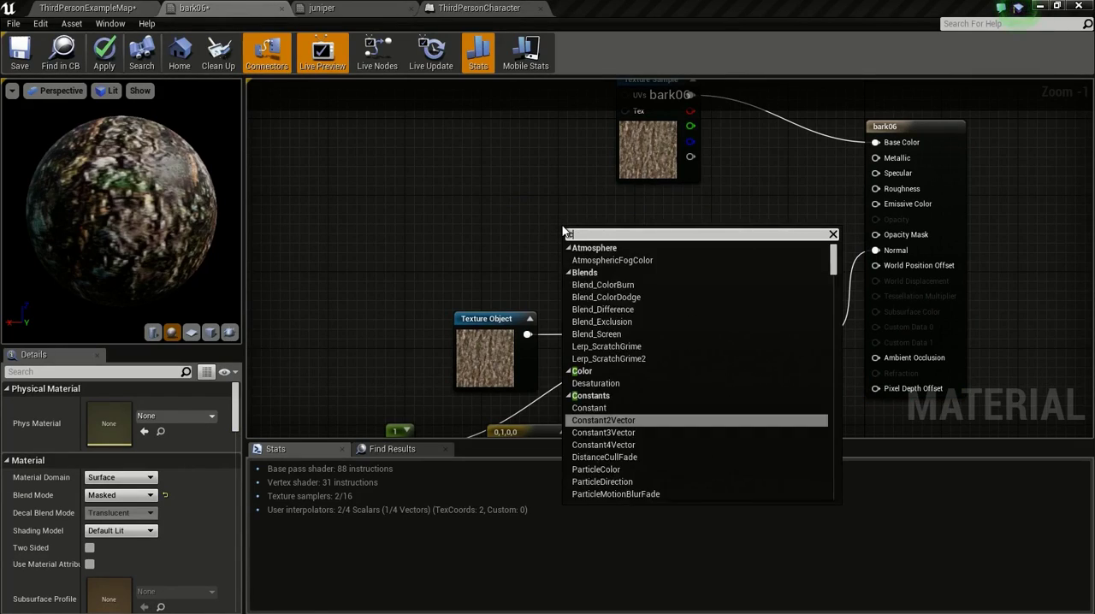
# Add a CameraDepthFade node to the bark06 graph driving its opacity.
pyautogui.write('camera')
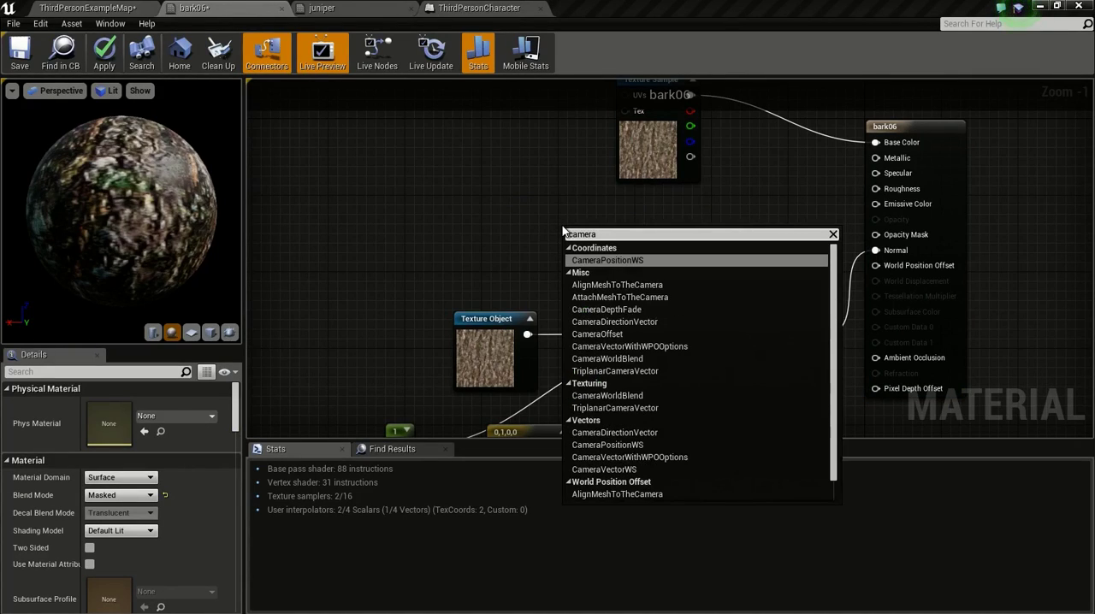
pyautogui.click(606, 309)
pyautogui.write('750')
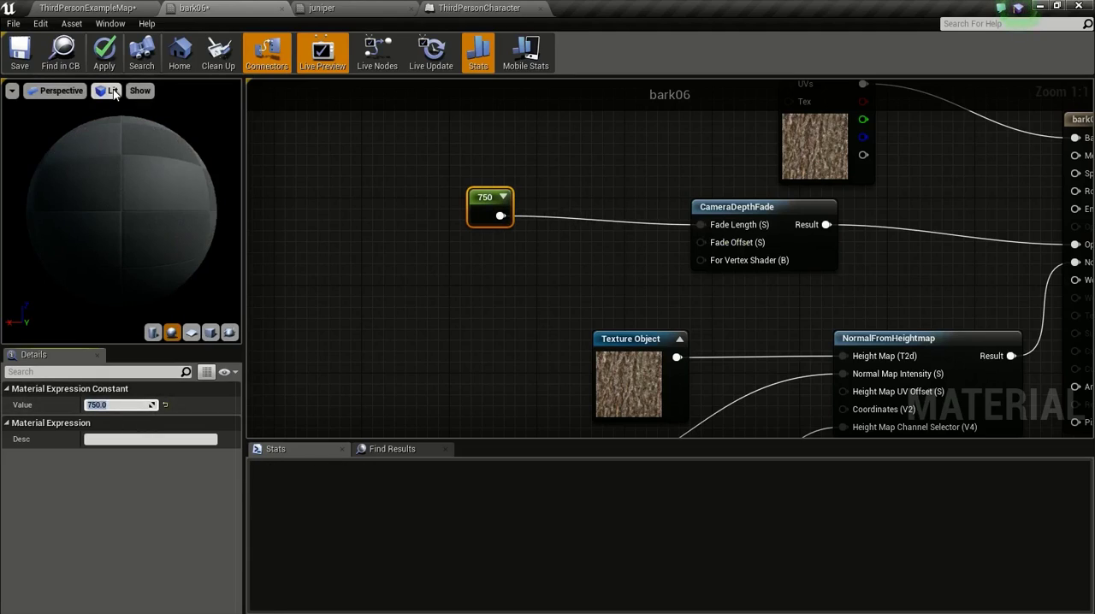
# Apply the bark06 material with its 750 fade length and return to the level editor.
pyautogui.click(103, 51)
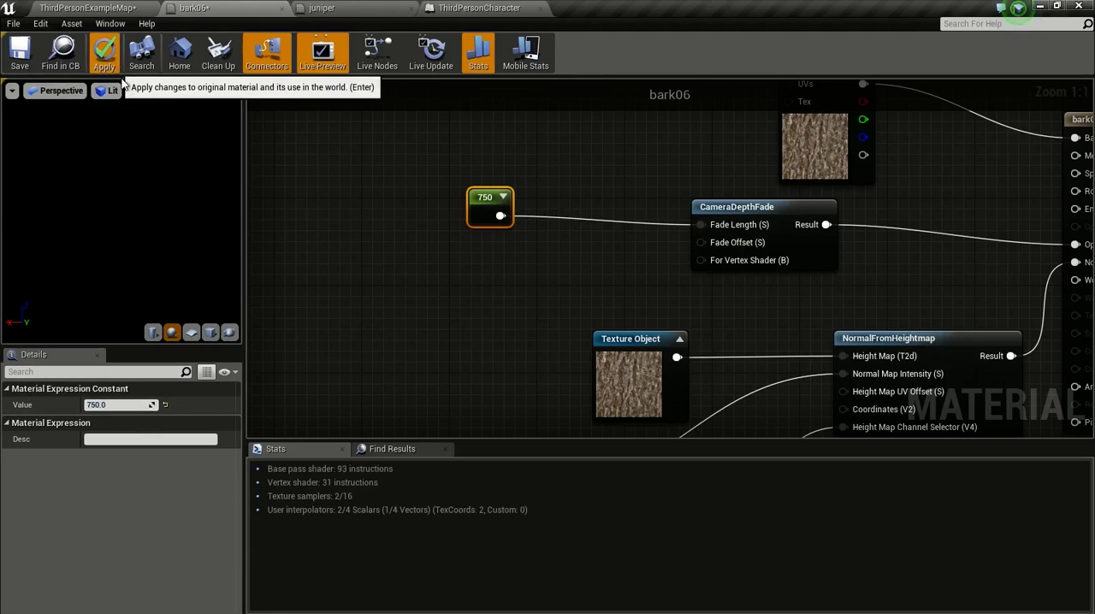
pyautogui.click(103, 49)
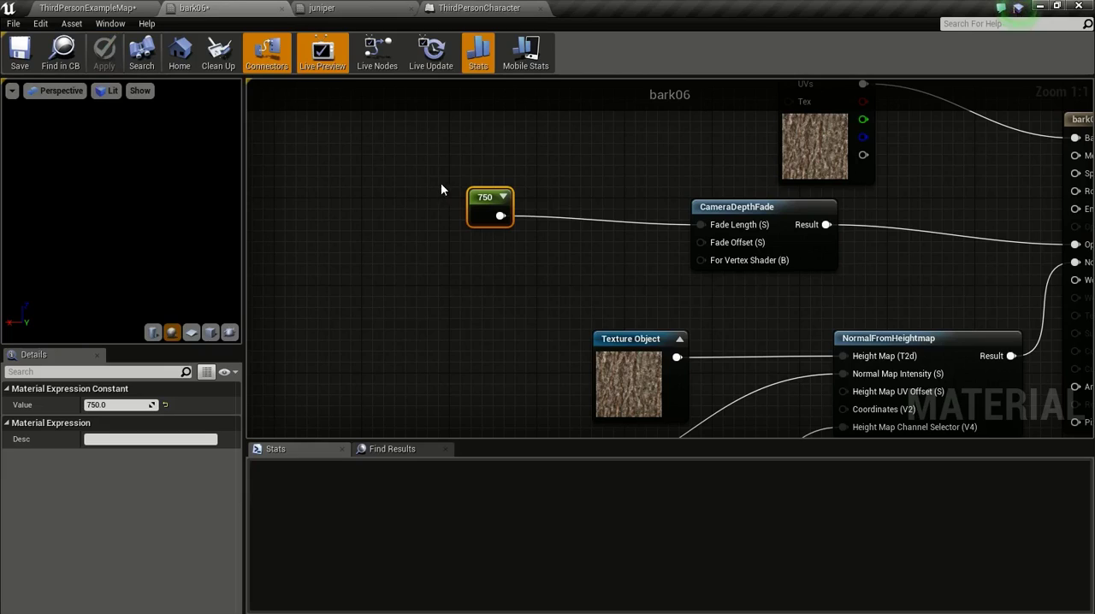
pyautogui.click(476, 51)
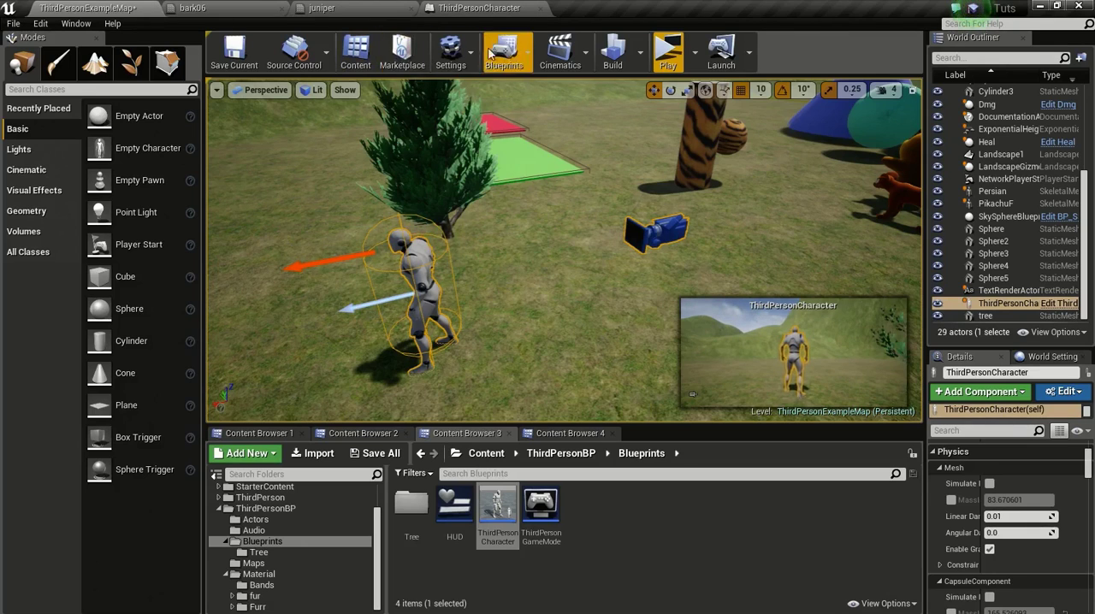
pyautogui.moveTo(667, 52)
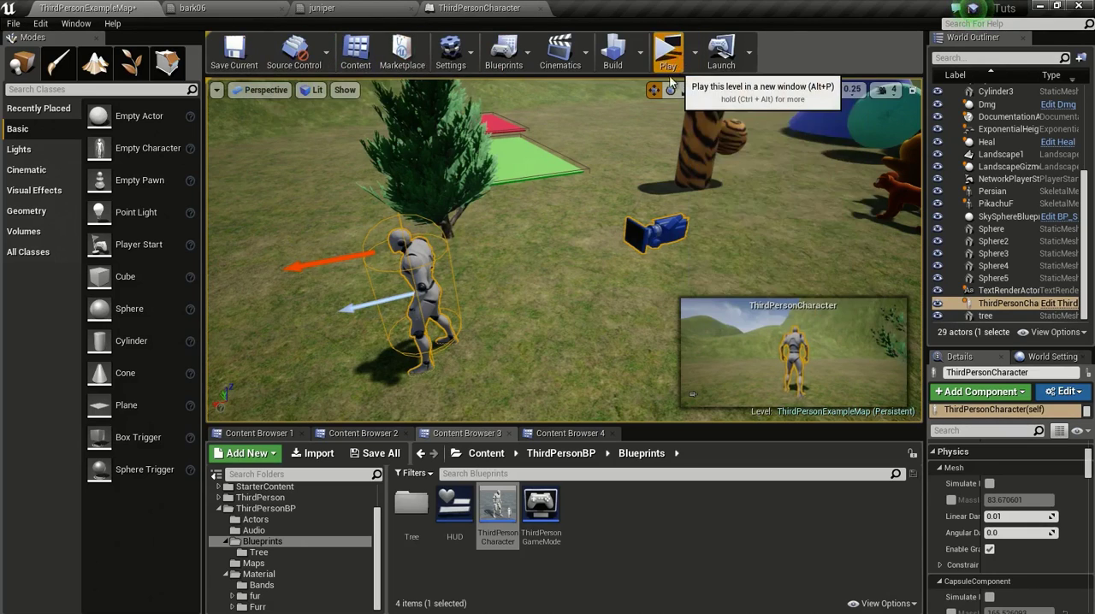
# Launch the level in a new editor window showing the character by a tree.
pyautogui.click(669, 50)
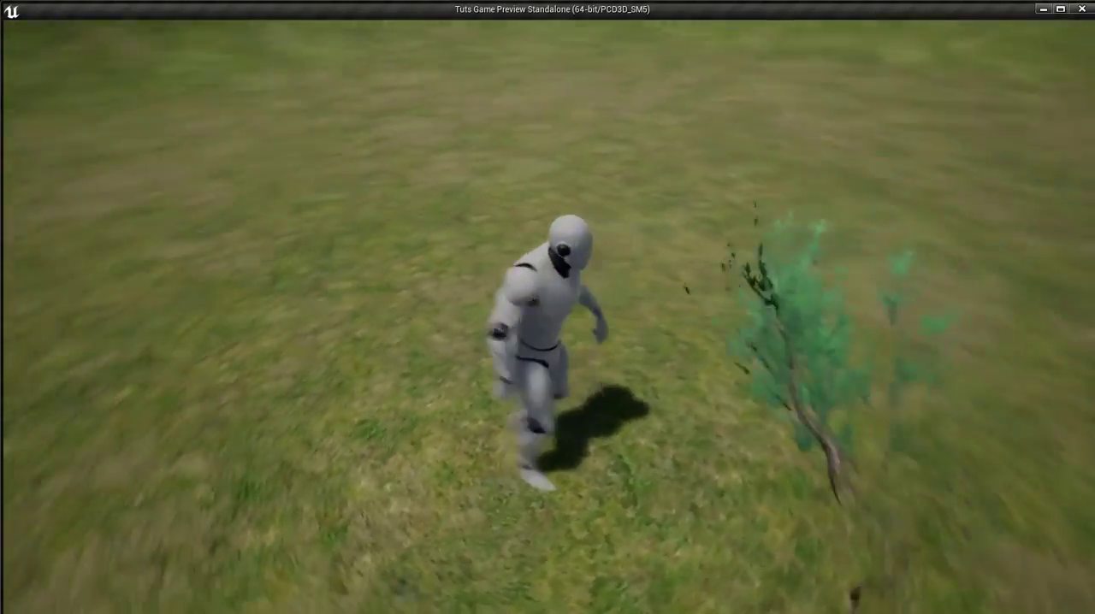